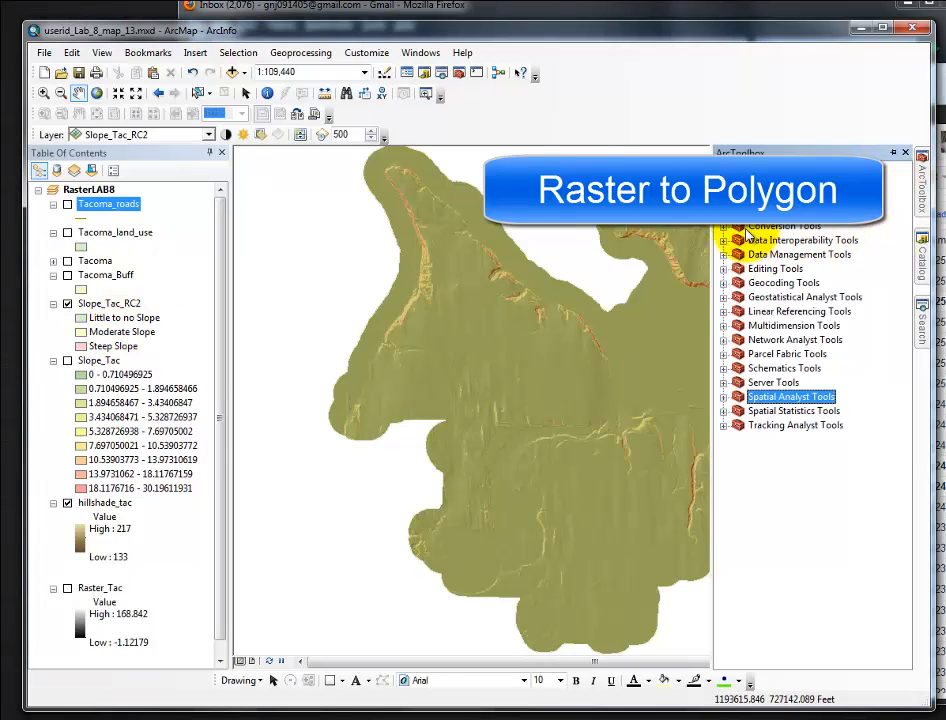
Run Raster to Polygon on Slope_Tac_RC2 with field VALUE, saving simplified output as Slope_Tac_Poly.
click(724, 224)
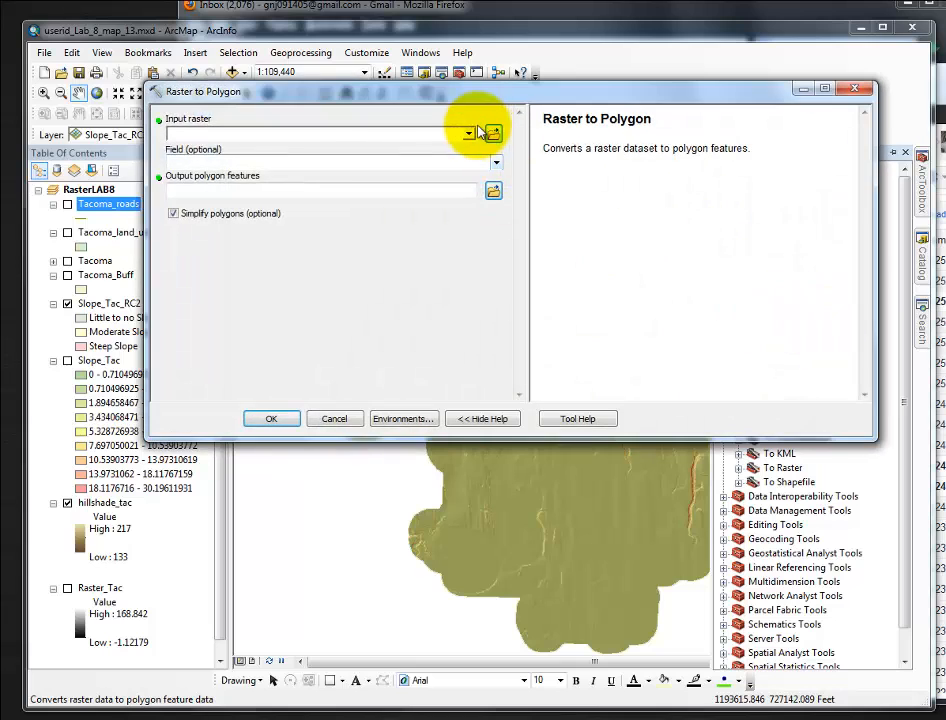
click(468, 132)
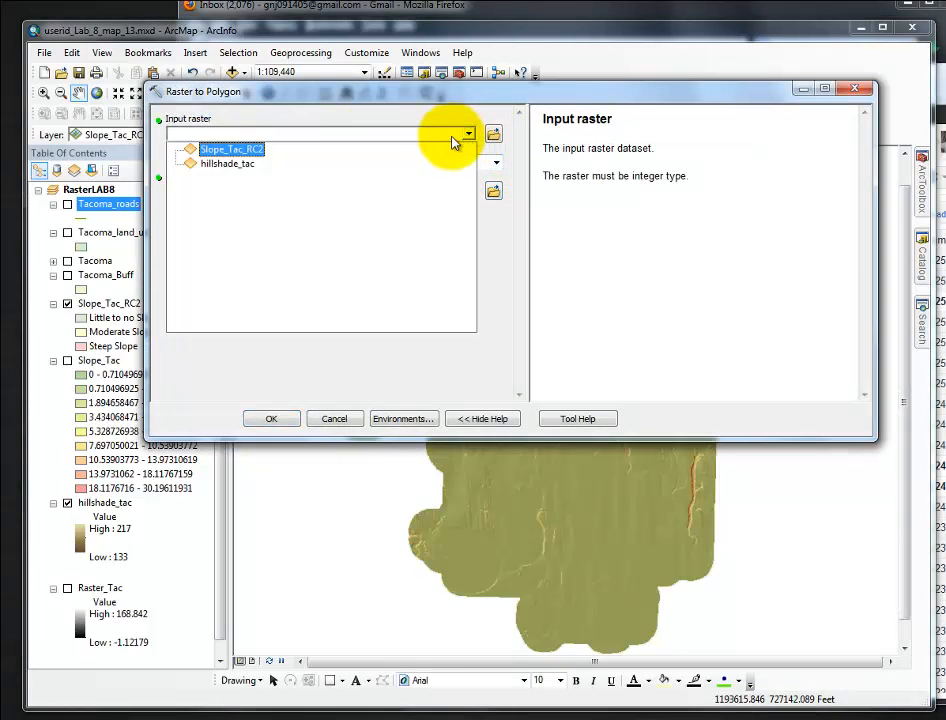
click(232, 148)
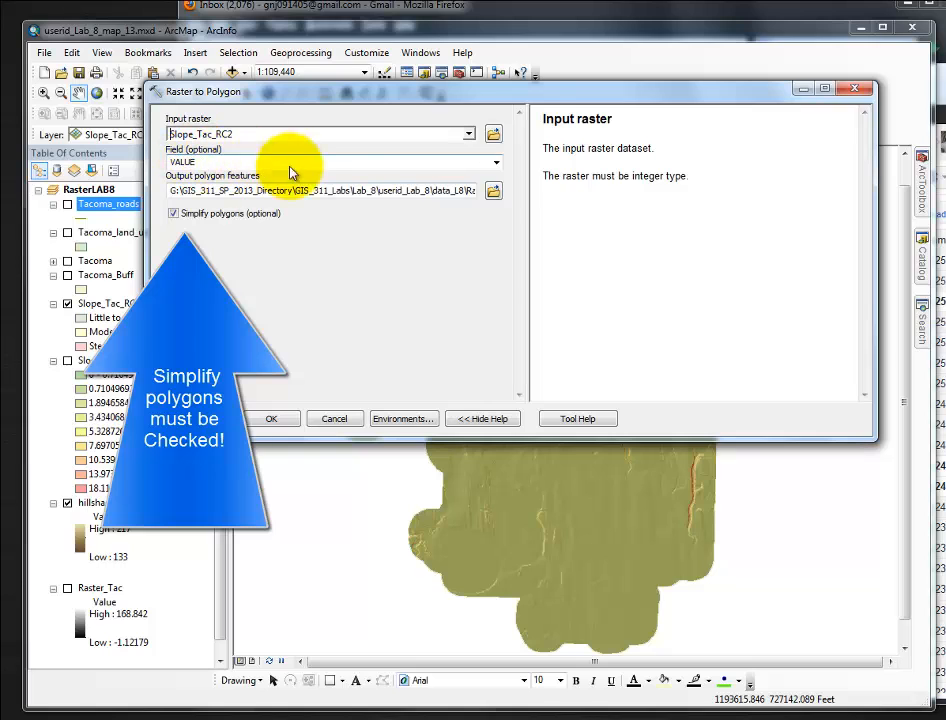
click(492, 190)
text(Slope_Tac_Poly)
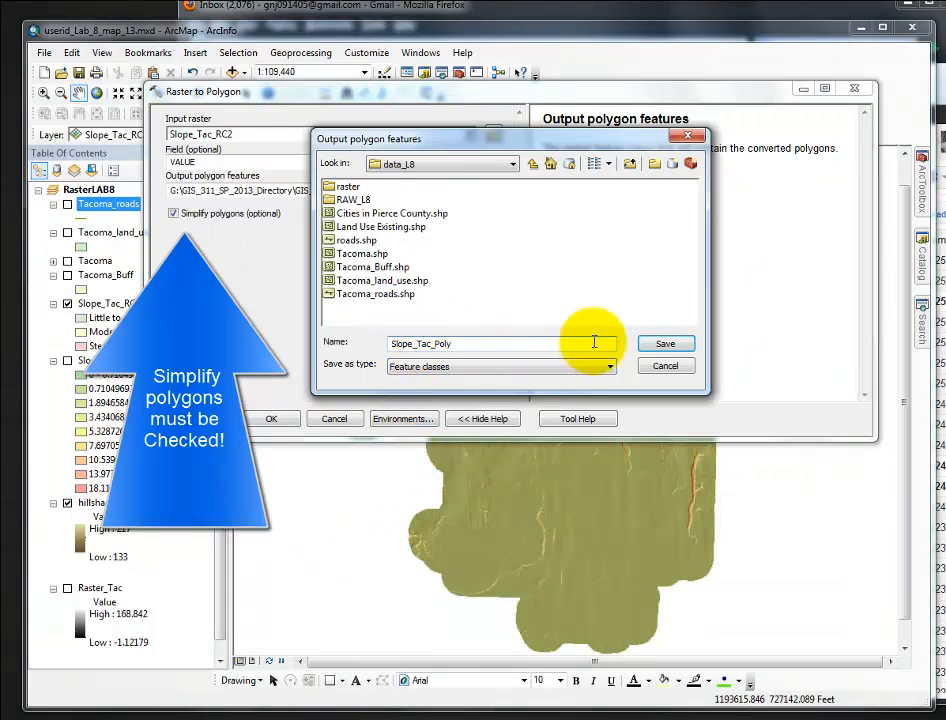
click(664, 344)
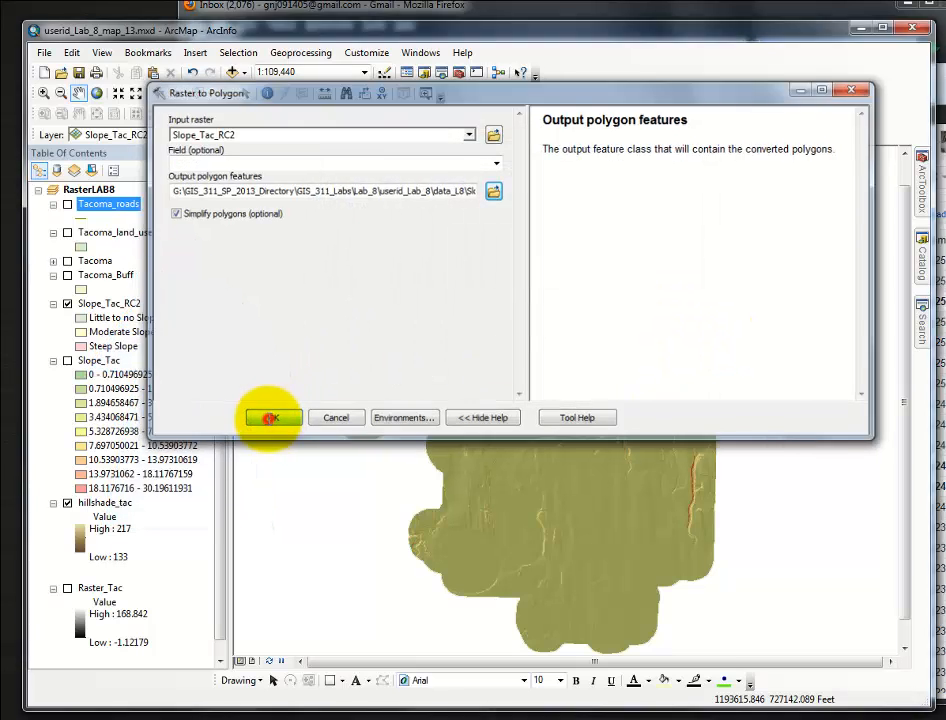
click(272, 418)
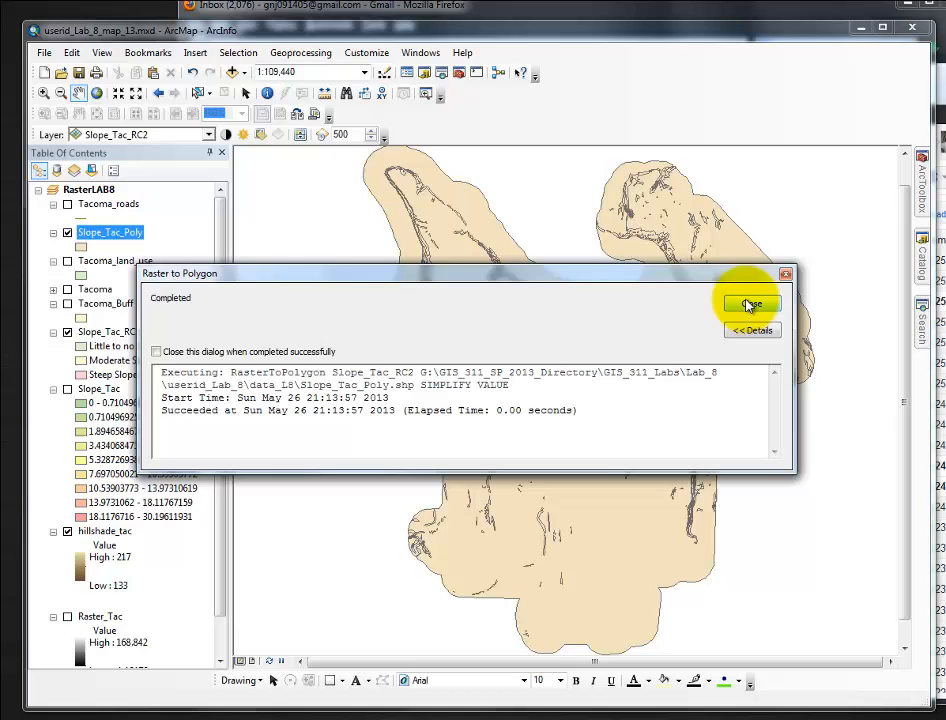
Close the conversion report and view Slope_Tac_Poly's attribute table with its GRIDCODE values.
click(752, 304)
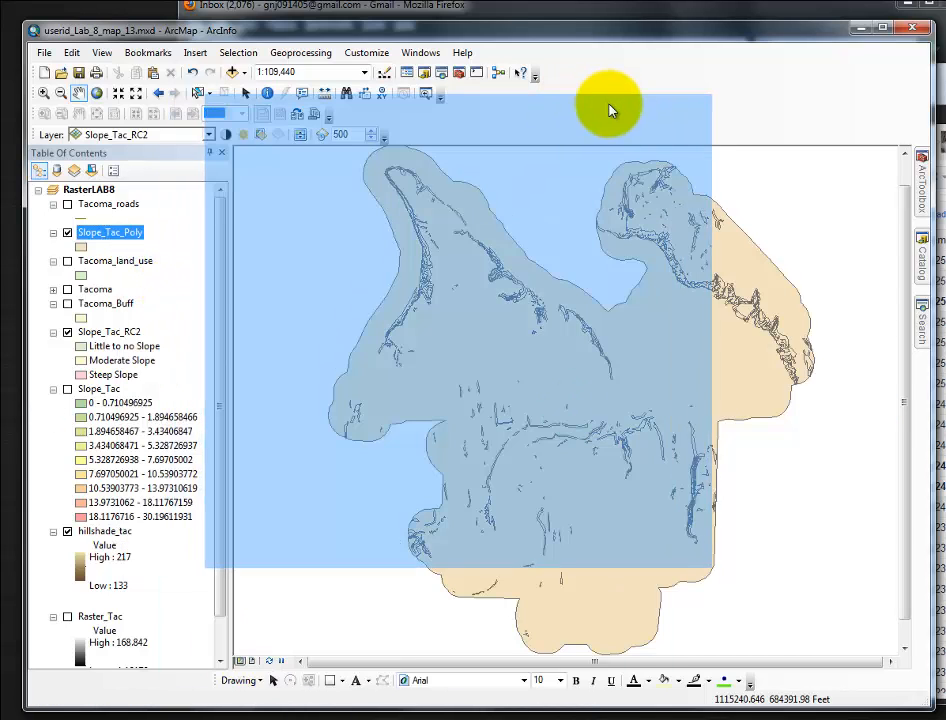
right_click(370, 160)
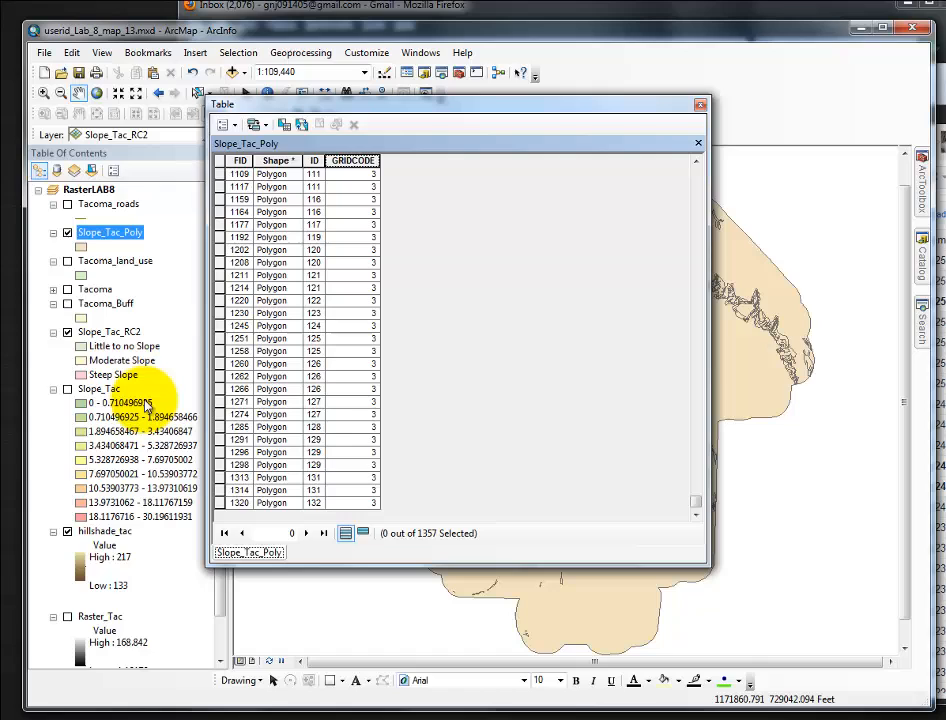
mouse_move(558, 440)
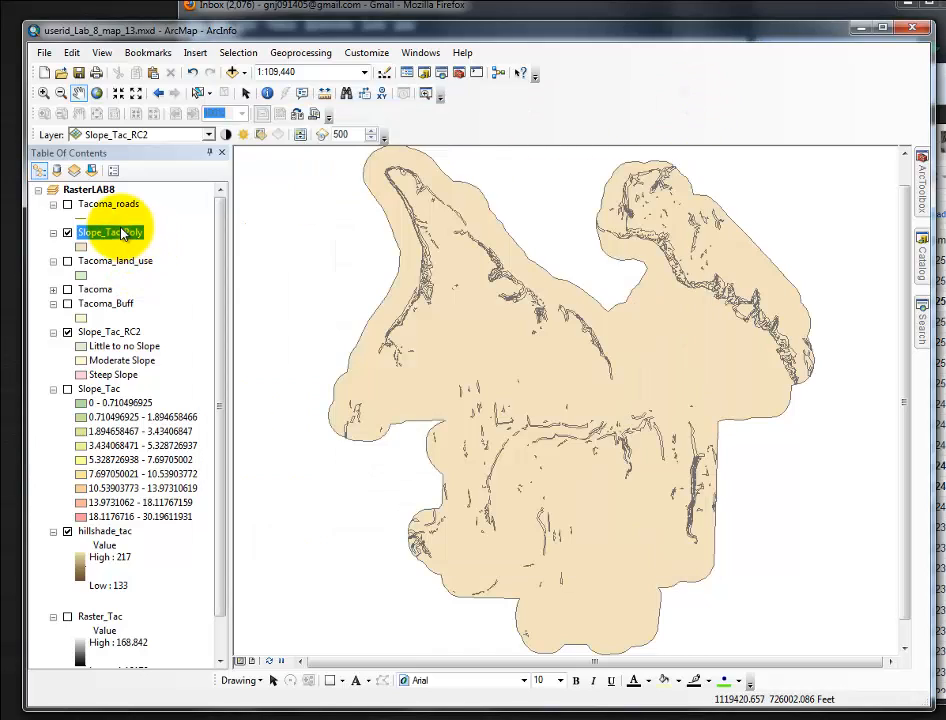
Symbolize Slope_Tac_Poly by unique GRIDCODE values, adding all values with a green-yellow-red colour ramp.
right_click(110, 232)
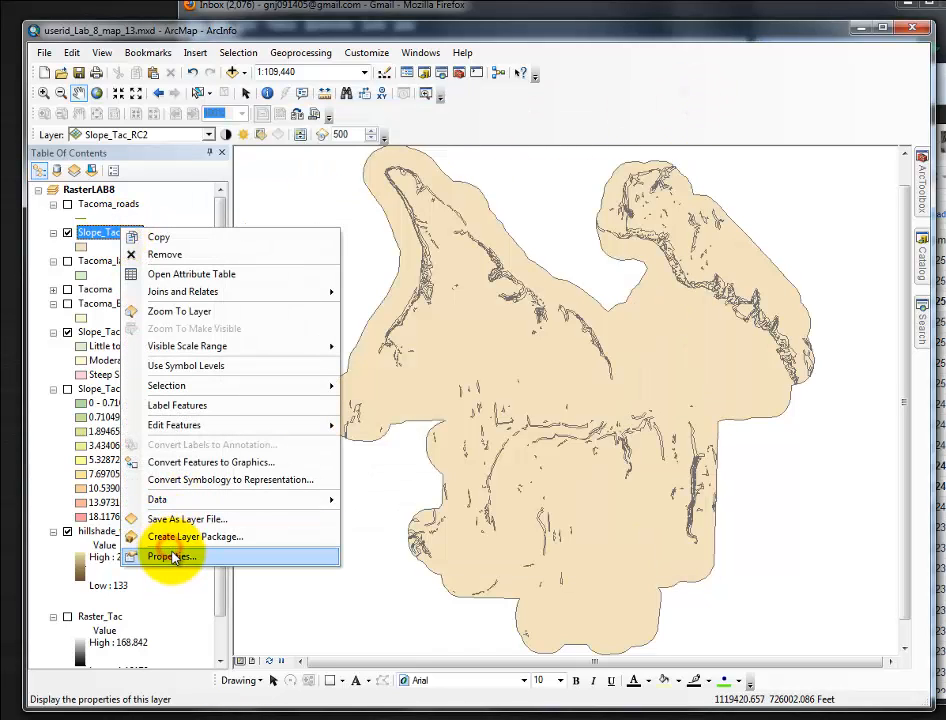
click(172, 556)
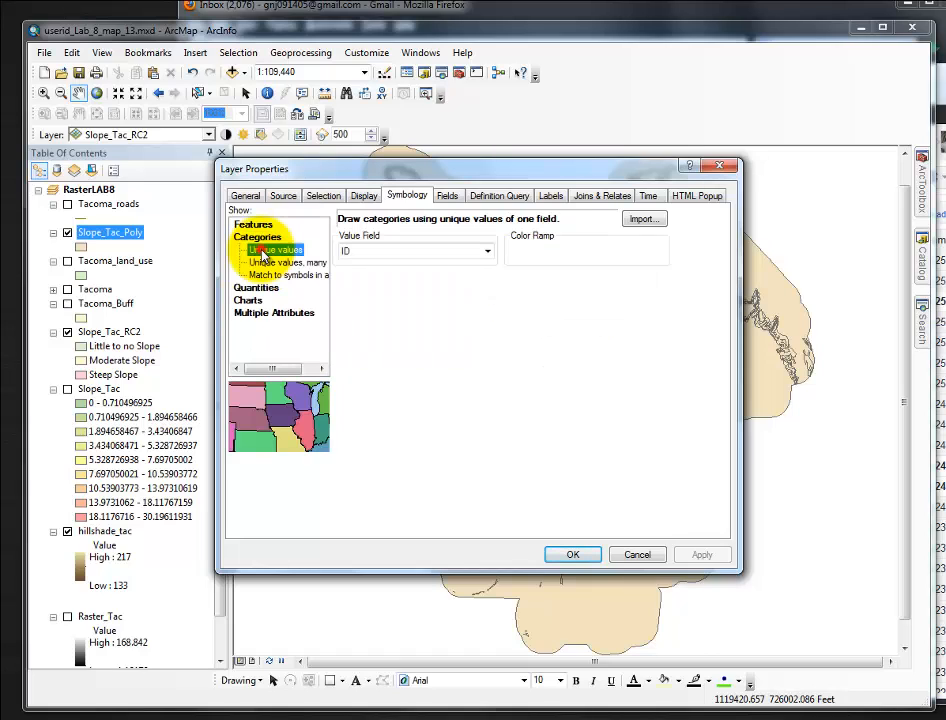
click(276, 248)
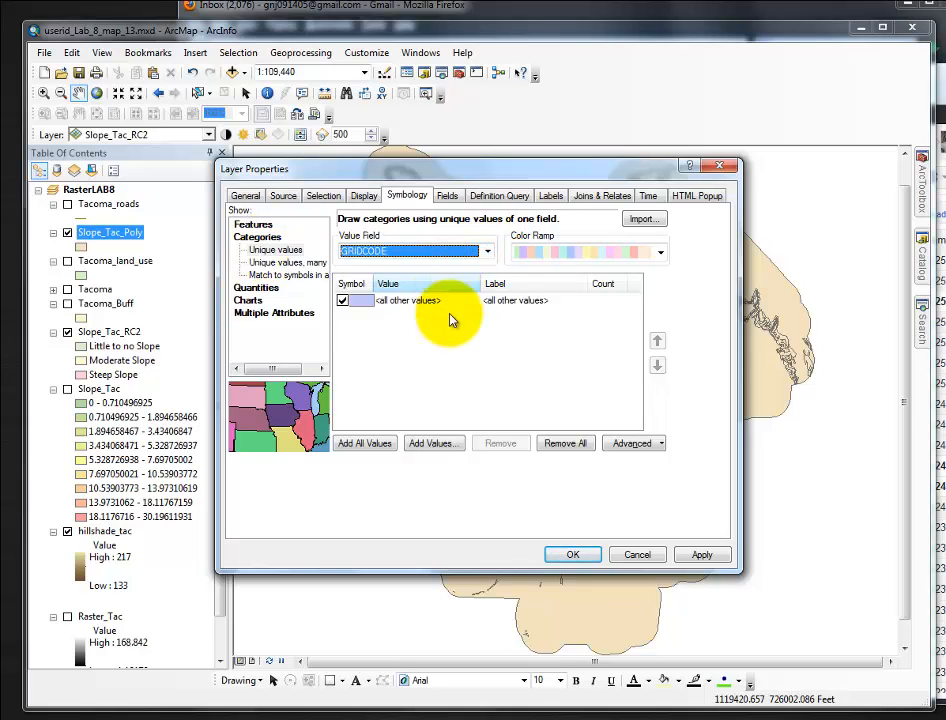
click(364, 444)
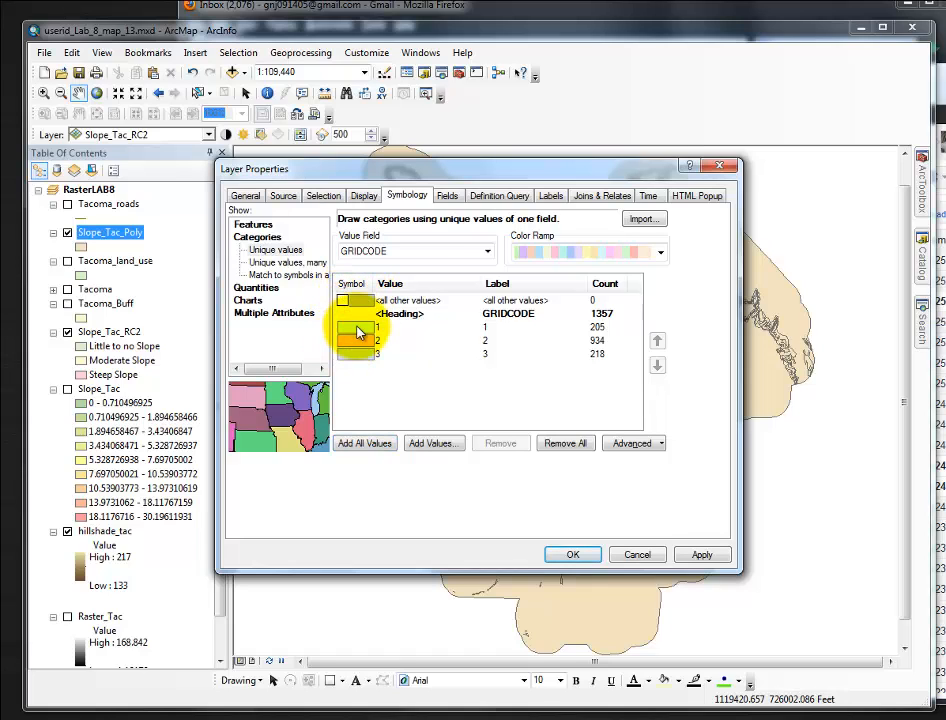
click(660, 252)
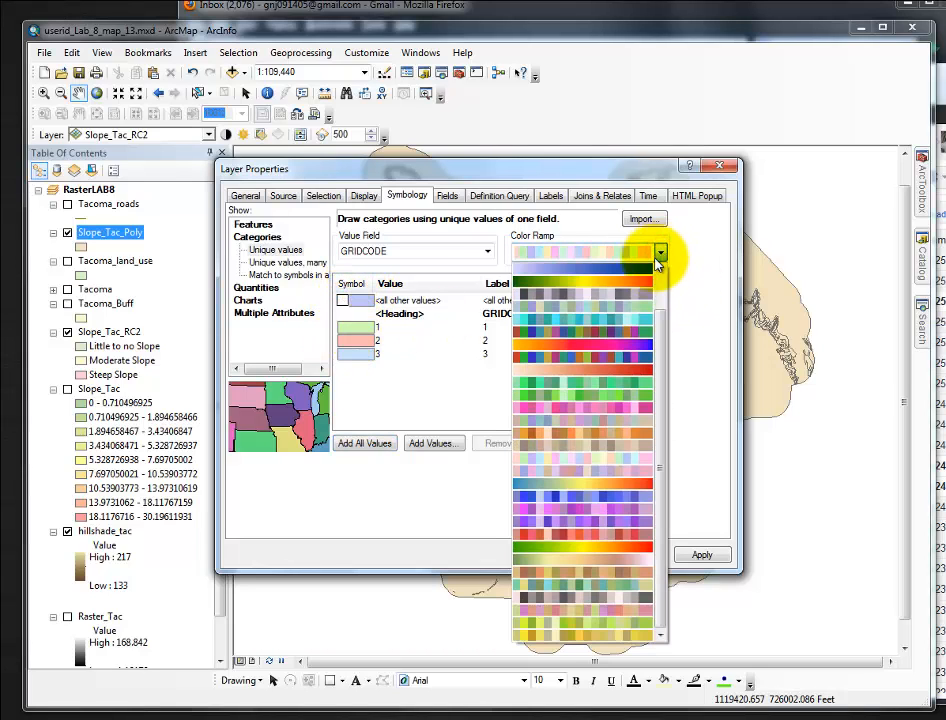
click(584, 252)
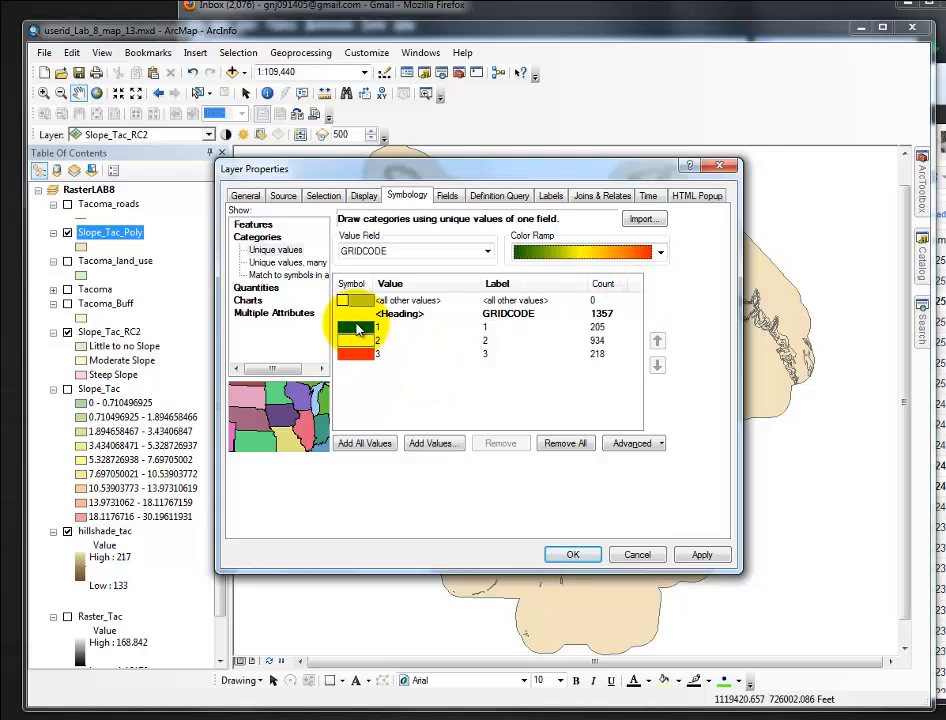
Give GRIDCODE classes 1, 2 and 3 solid green, yellow and red fills.
right_click(376, 328)
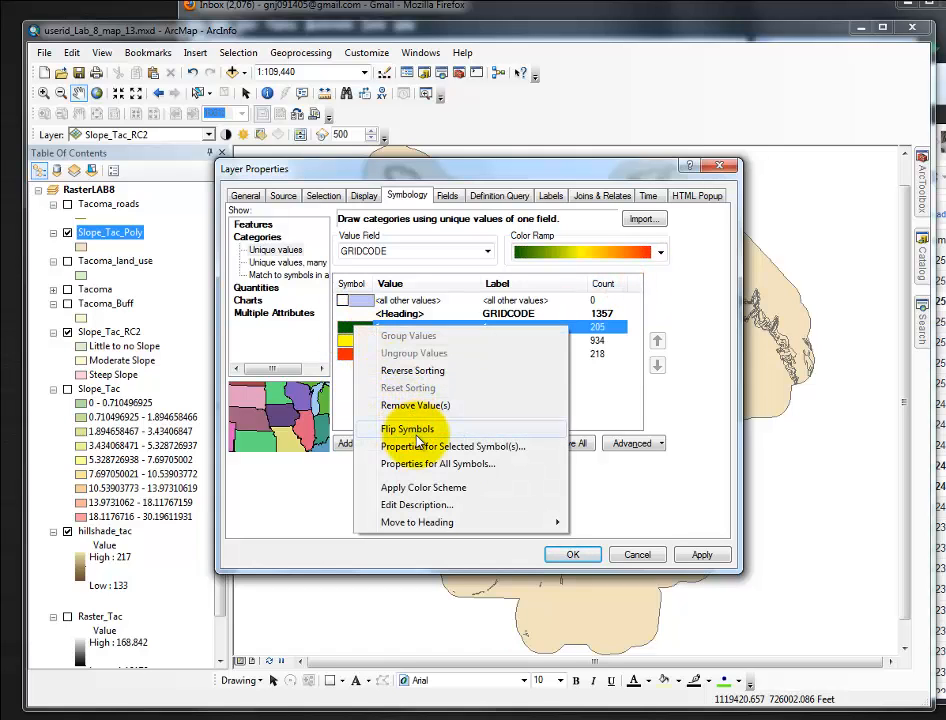
click(452, 446)
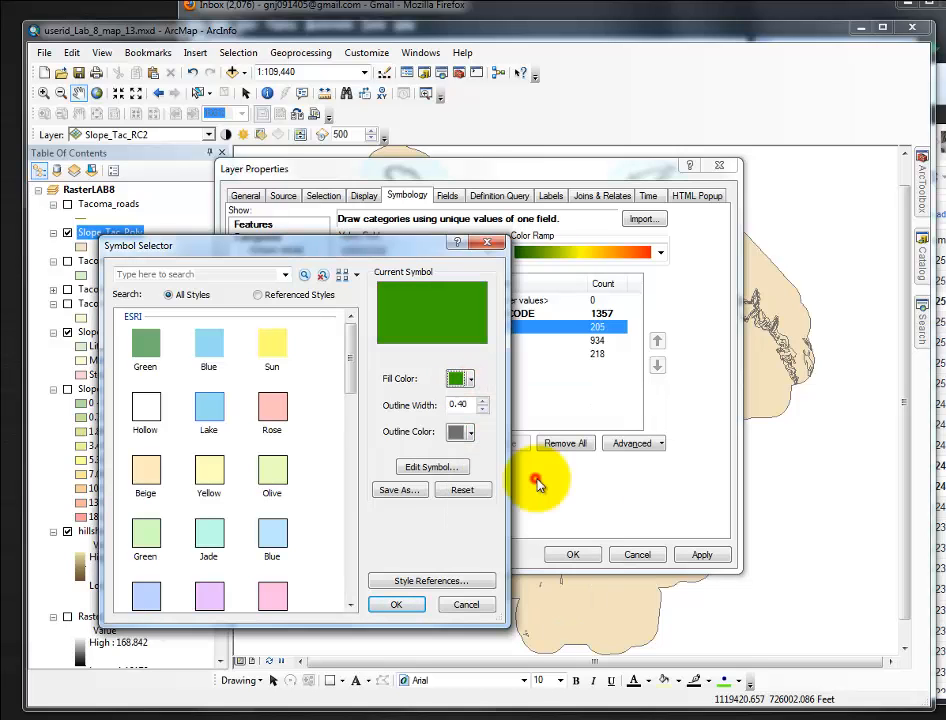
click(396, 604)
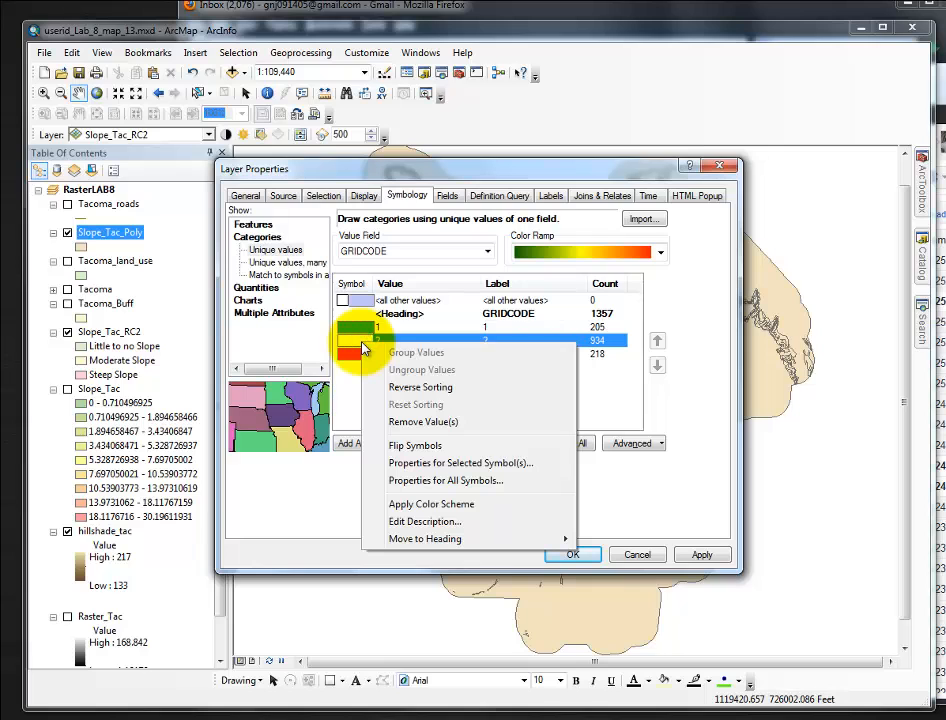
click(460, 462)
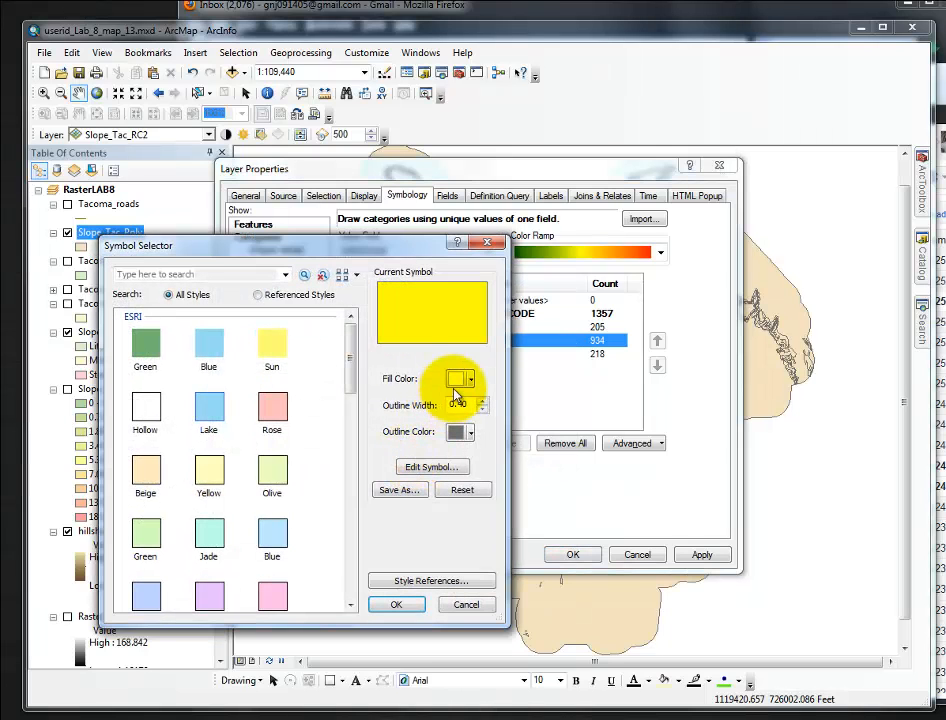
click(458, 378)
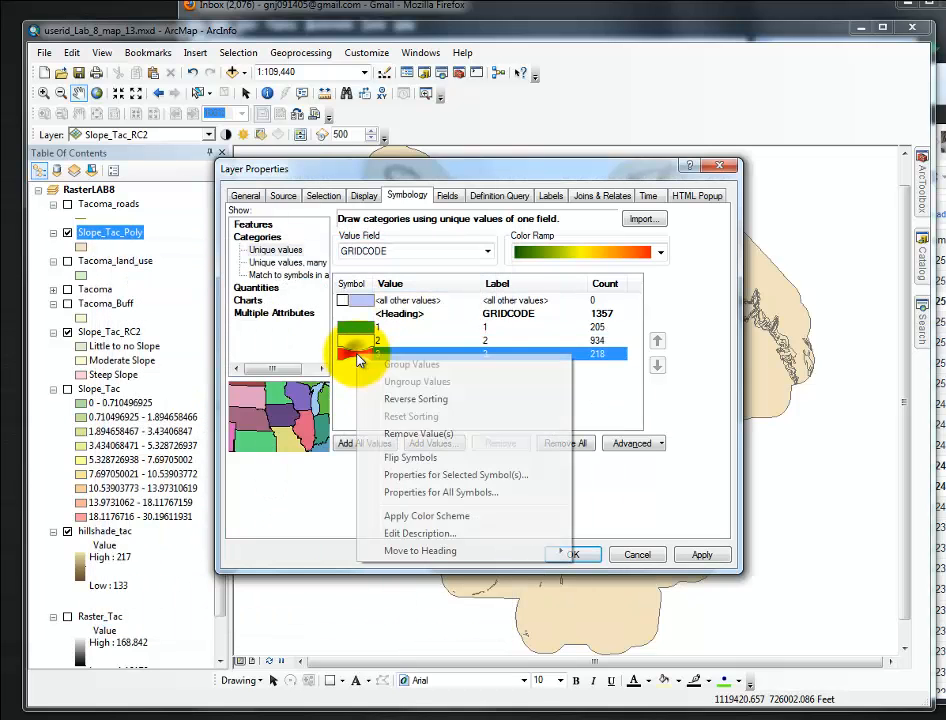
click(456, 474)
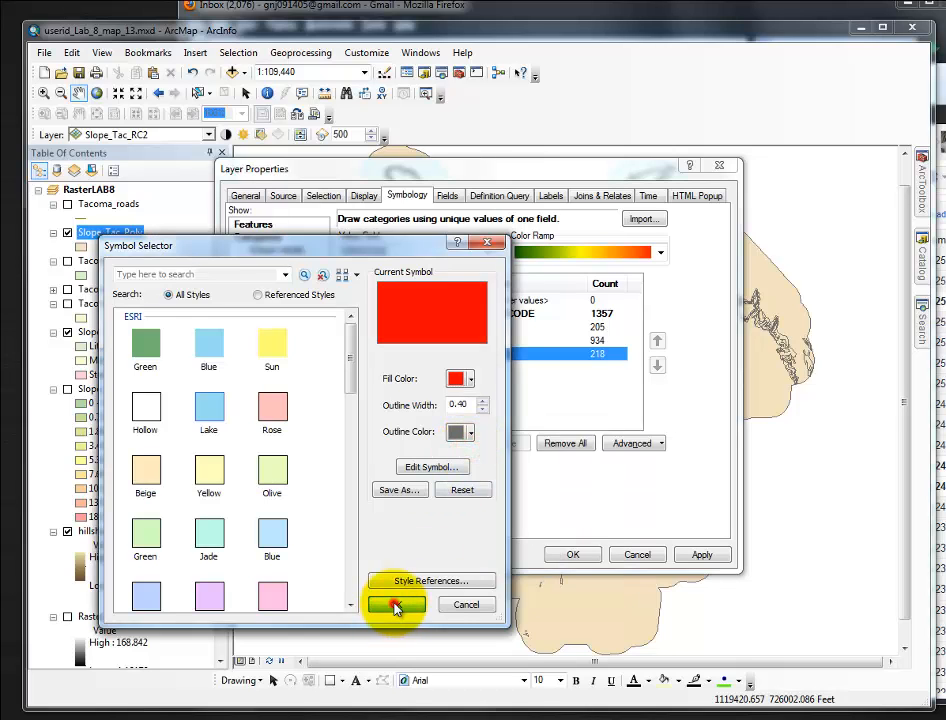
click(396, 604)
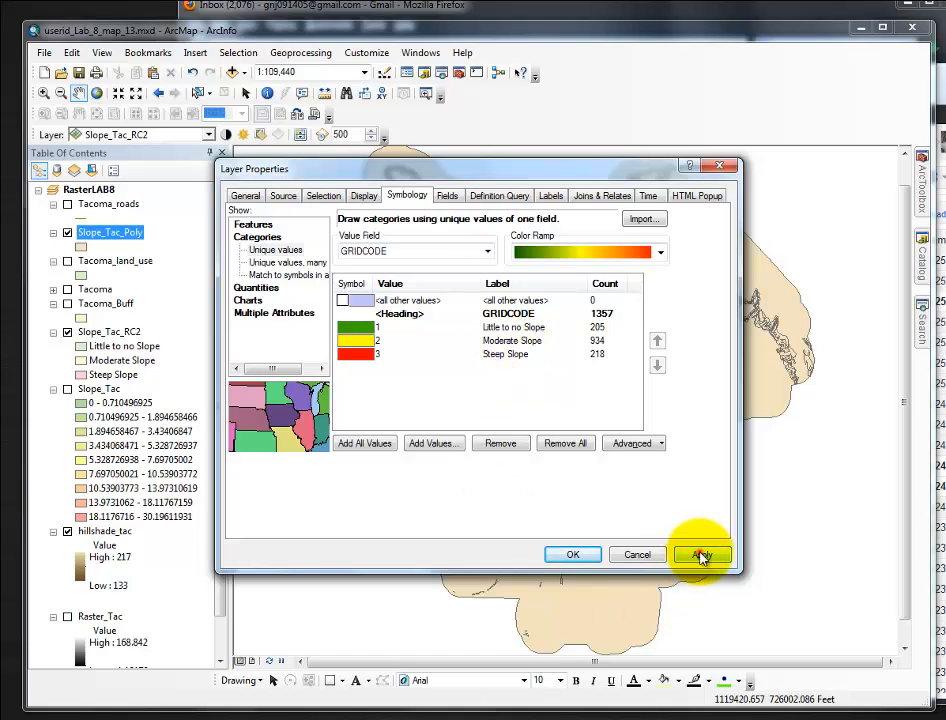
Apply the labelled green/yellow/red symbology to the map and return to the layer properties.
click(700, 554)
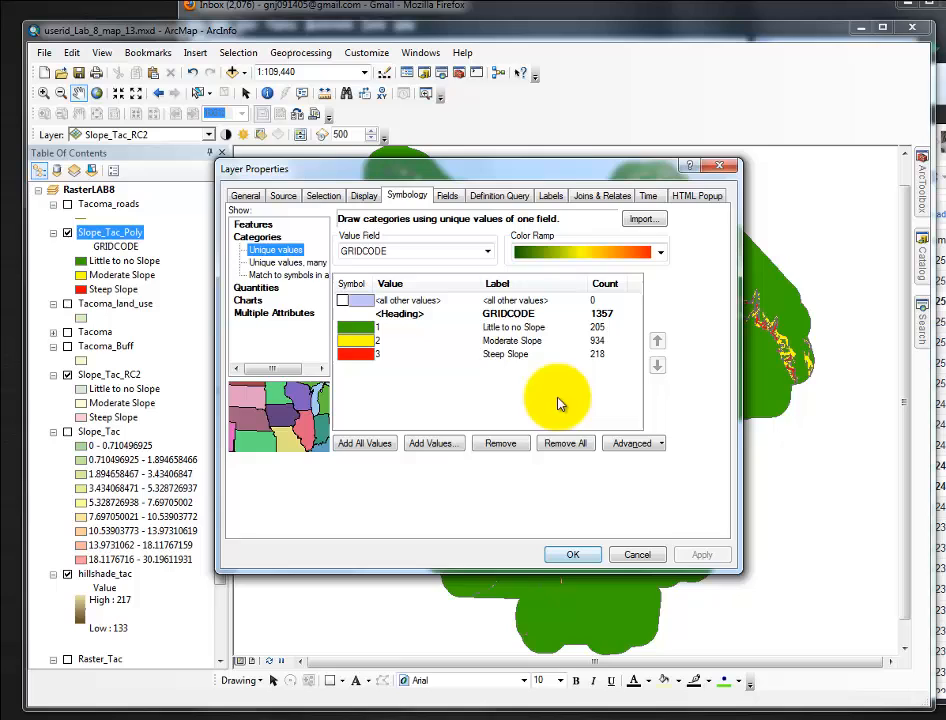
click(572, 554)
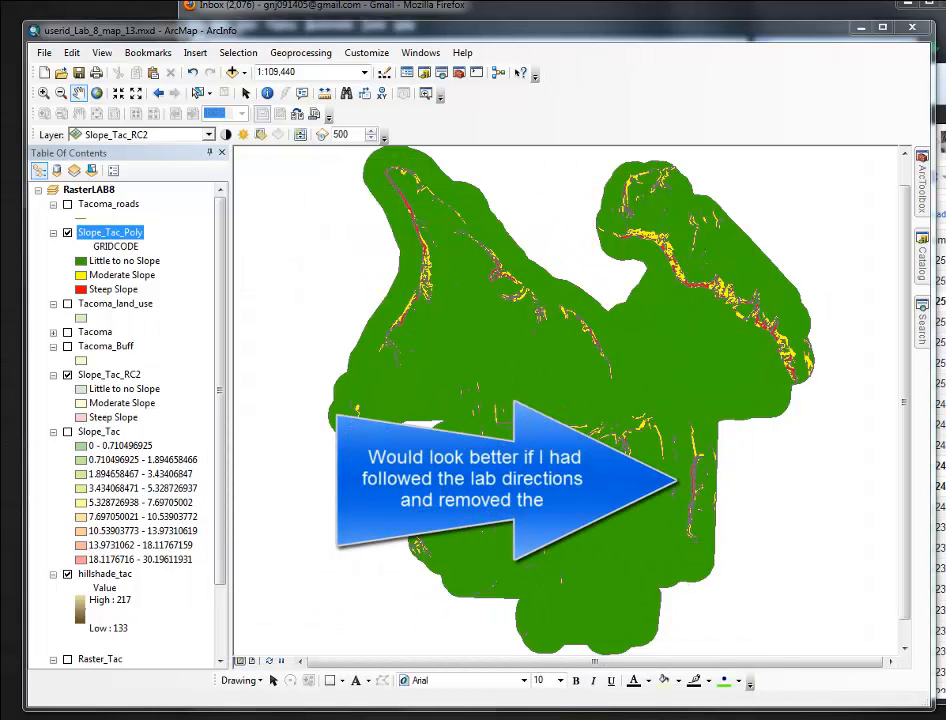
double_click(110, 232)
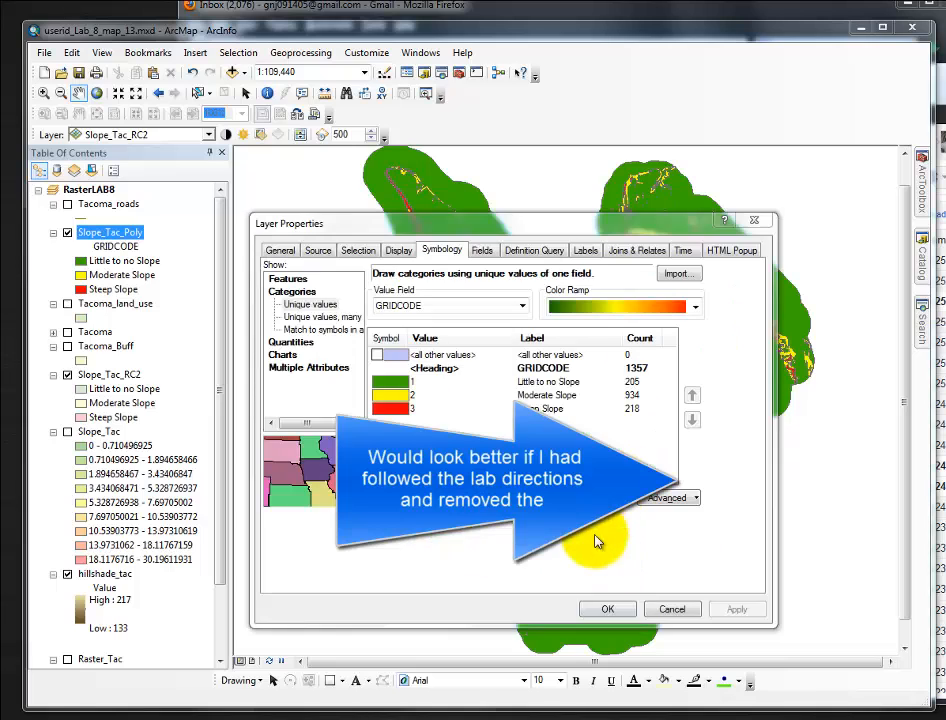
Select Slope_Tac_Poly in the Effects toolbar to make it semi-transparent over the hillshade.
click(608, 608)
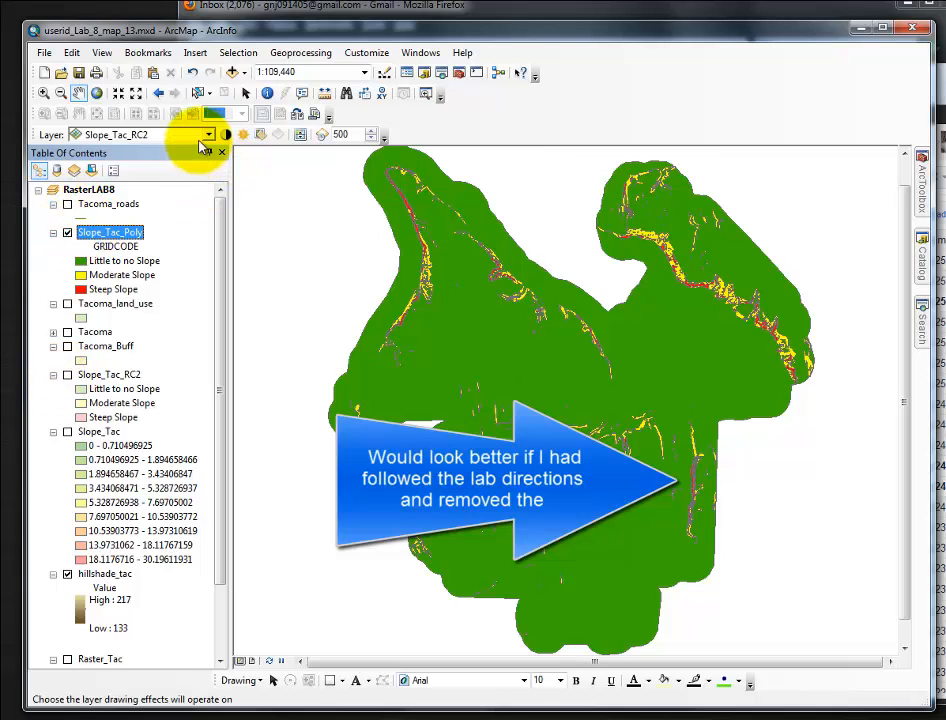
click(208, 134)
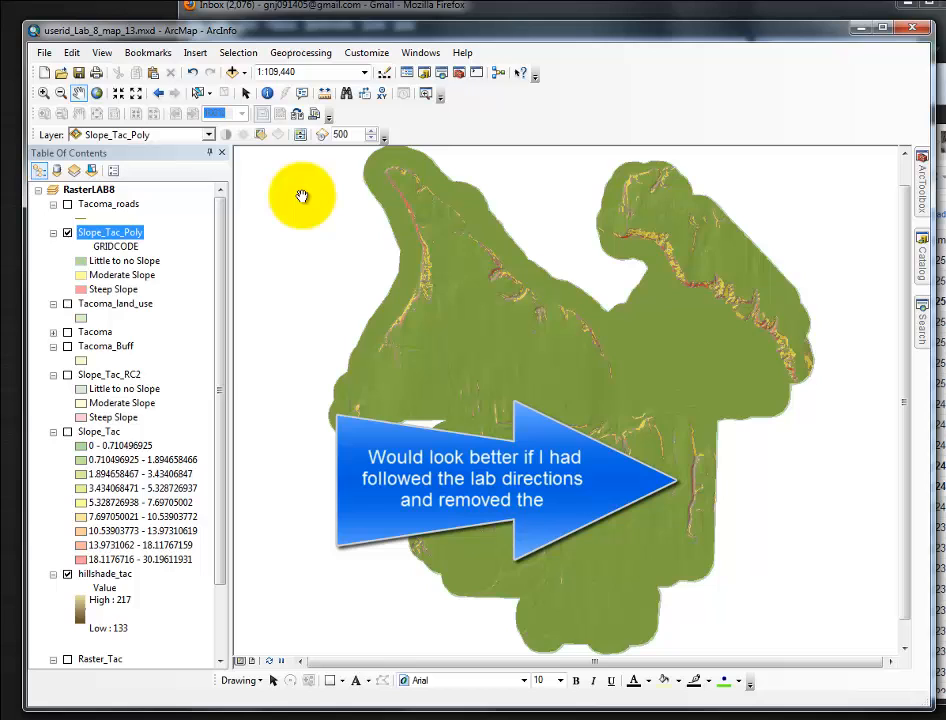
mouse_move(620, 364)
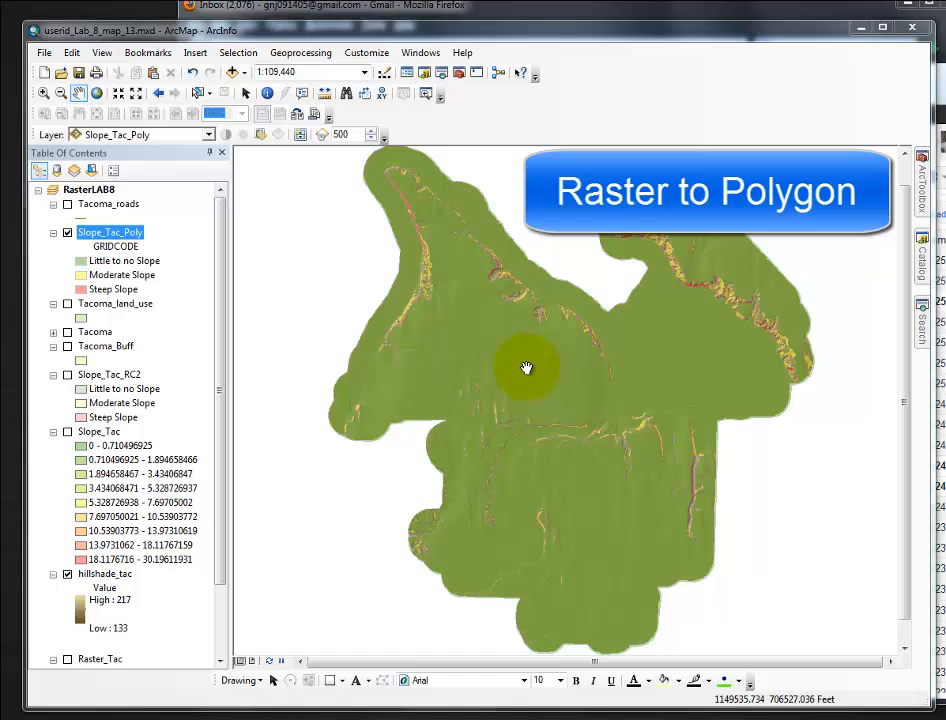
mouse_move(452, 392)
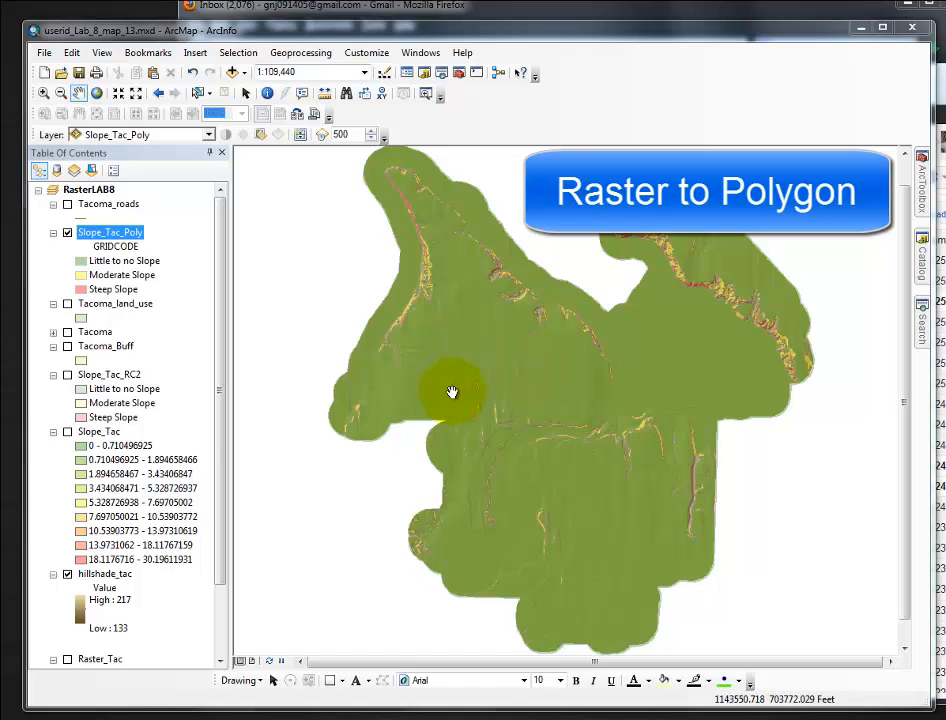